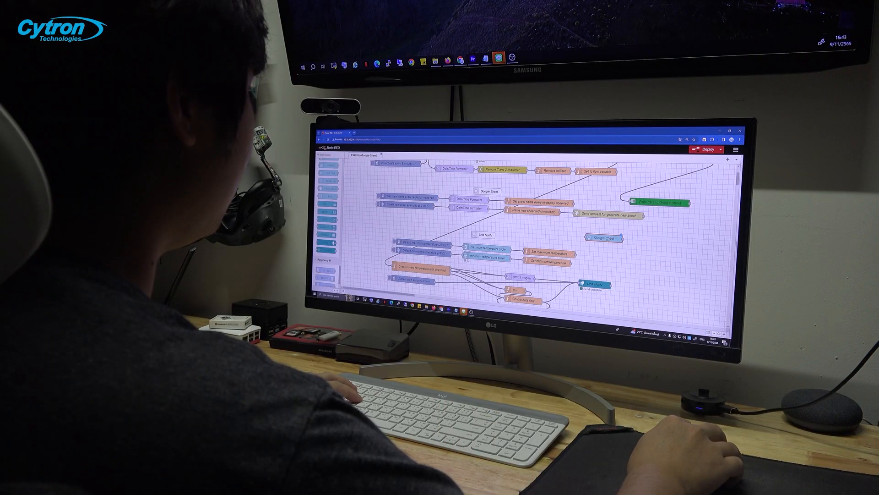
- Download node-red-to-google-sheet.json as a raw file from the GitHub repository
double_click(606, 238)
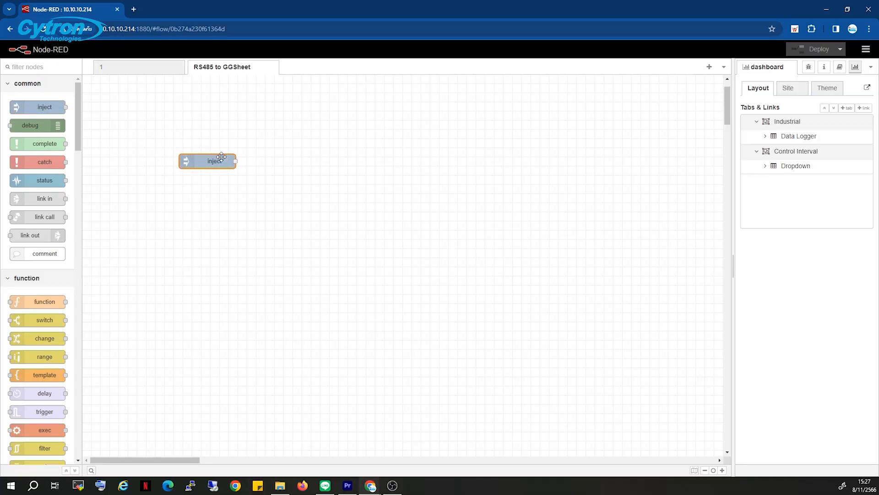
double_click(337, 202)
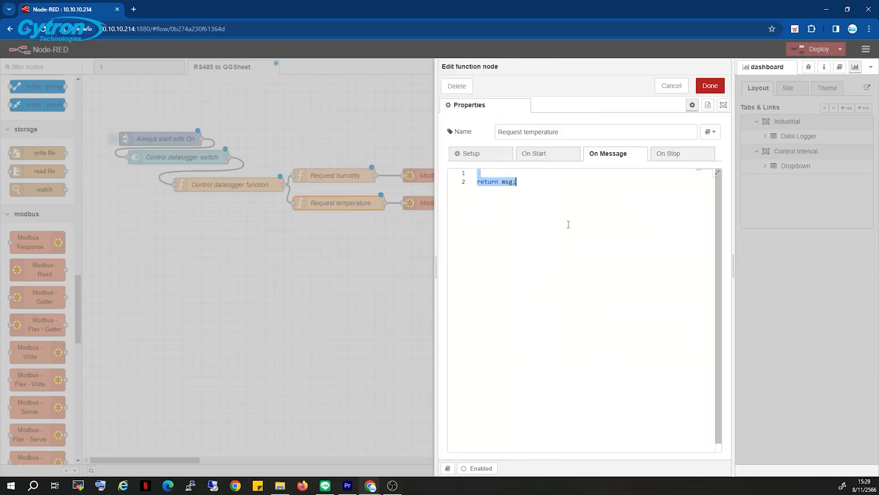
left_click(710, 86)
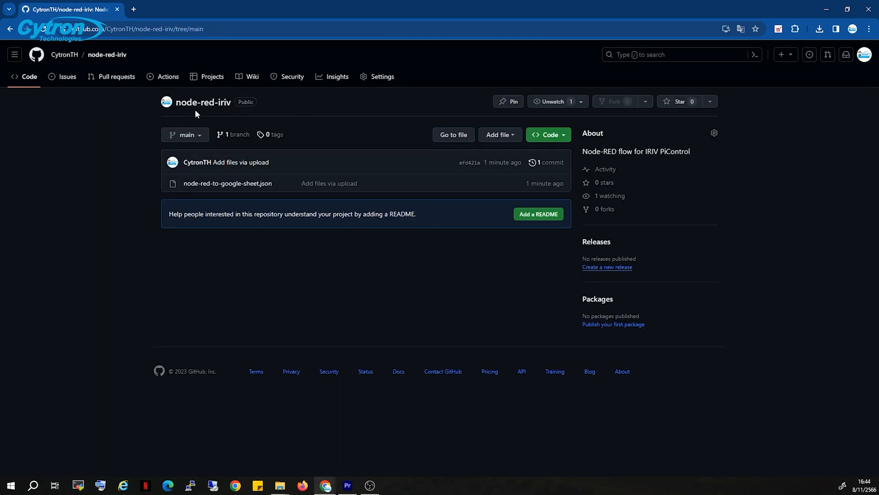
left_click(227, 183)
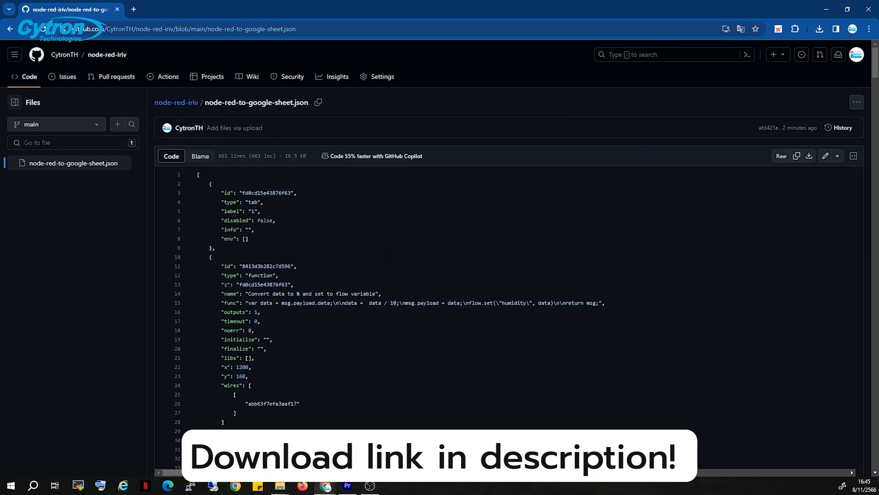
mouse_move(808, 156)
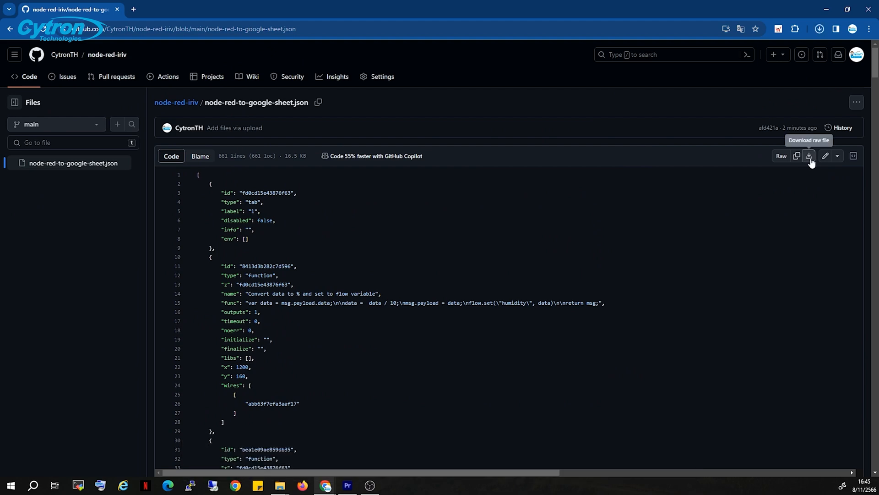
left_click(179, 9)
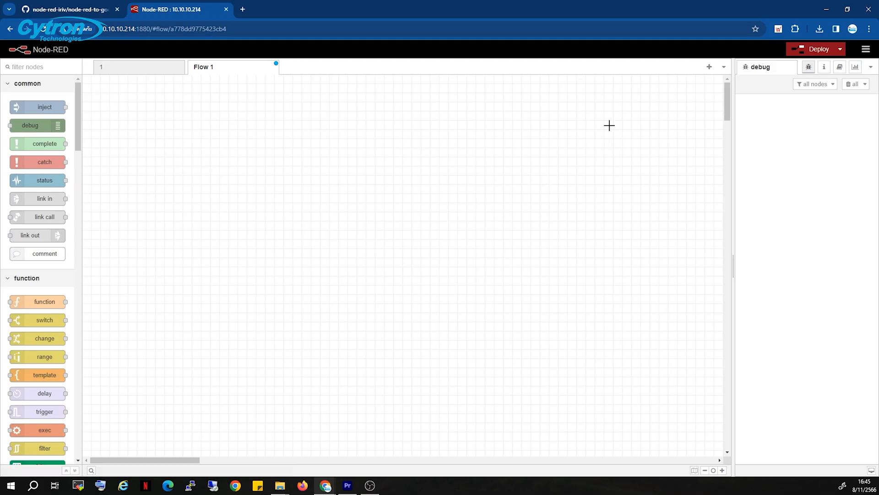
- Import node-red-to-google-sheet (1).json from the menu's Import dialog onto the canvas
left_click(865, 50)
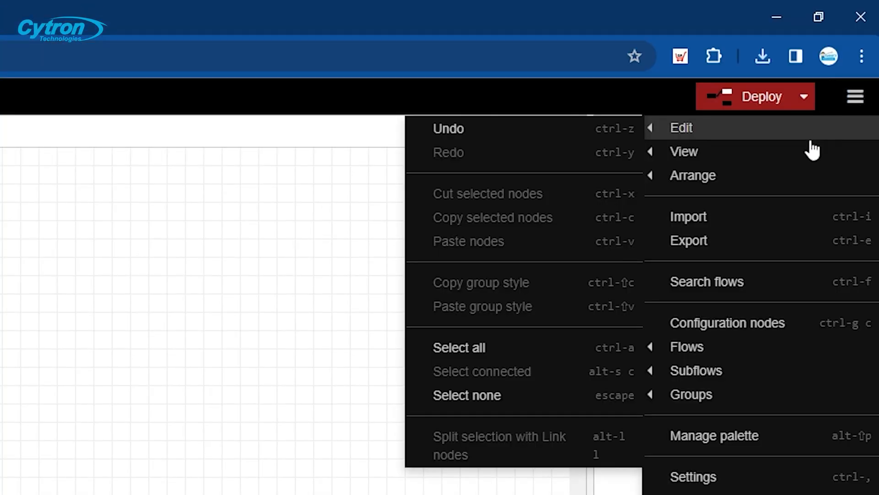
left_click(688, 217)
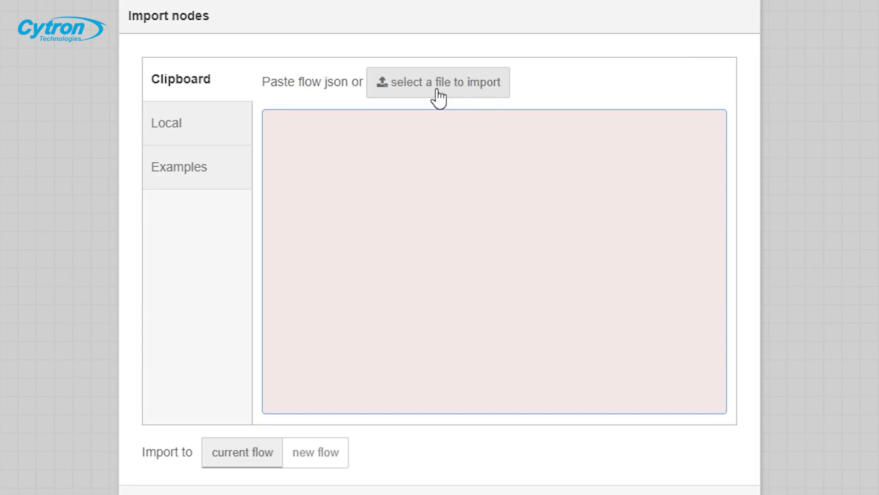
left_click(438, 82)
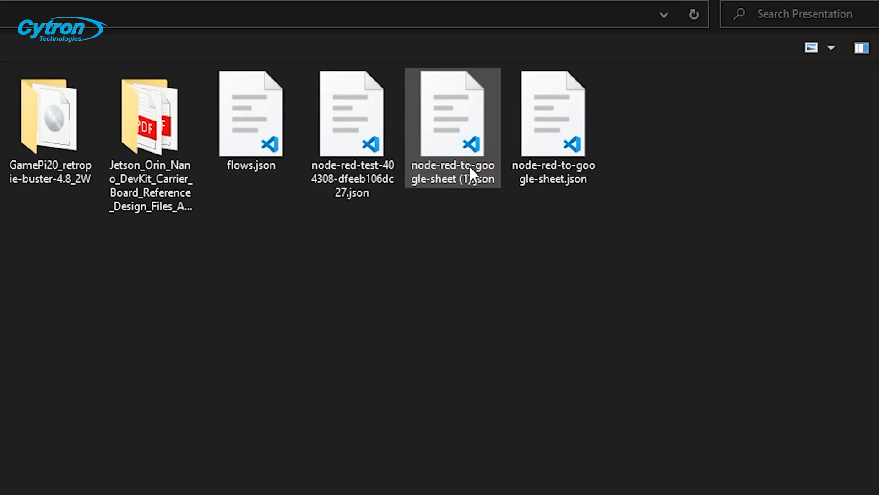
double_click(451, 112)
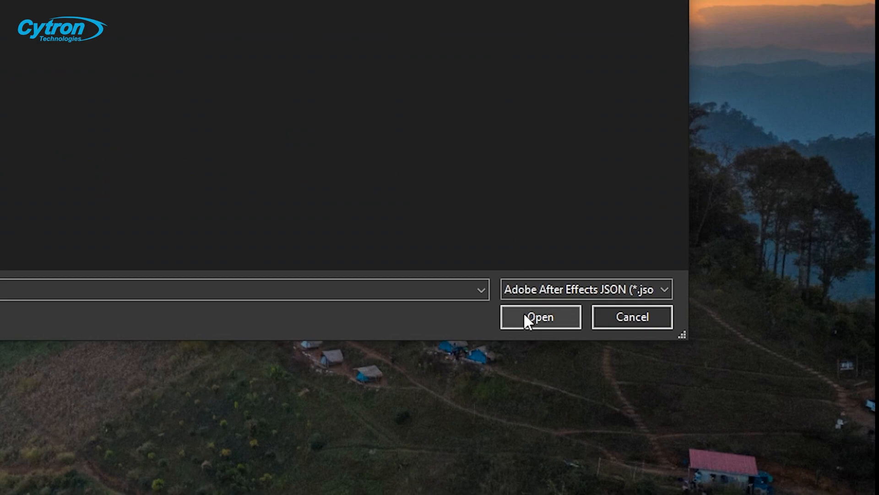
left_click(540, 315)
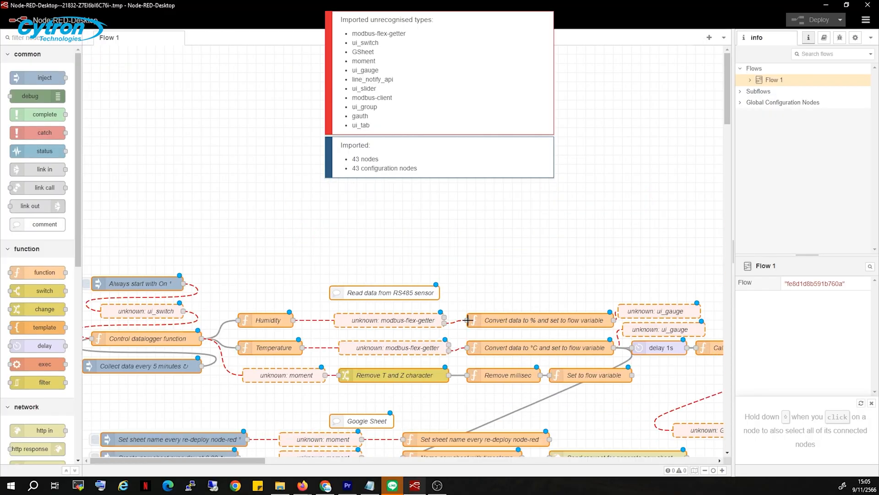
scroll("down", 3)
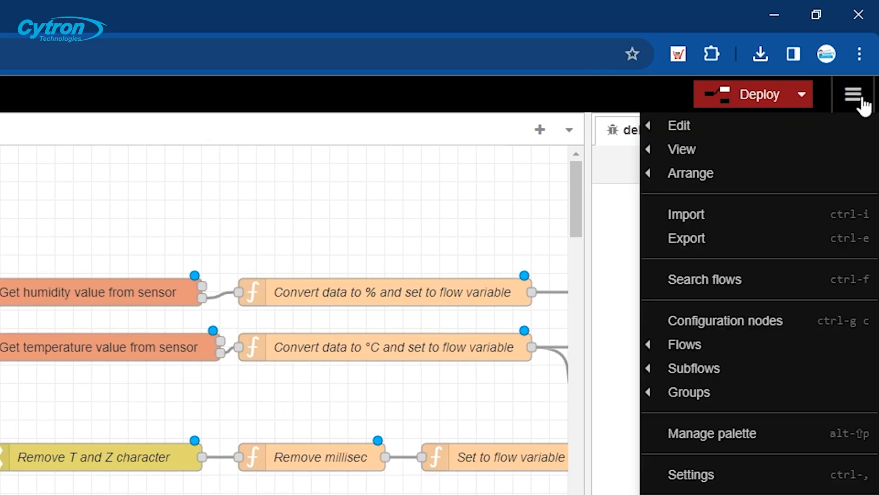
mouse_move(712, 434)
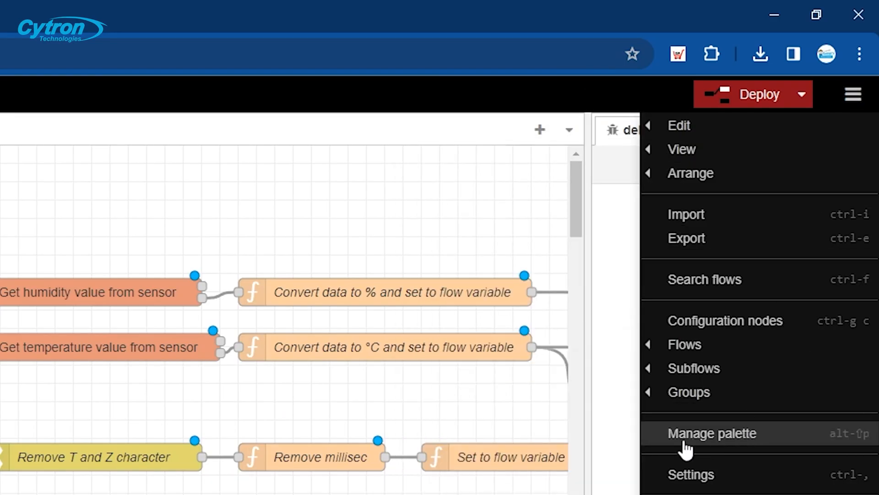
- Install the missing modbus, dashboard, GSheet, moment and line notify packages via Manage palette
left_click(713, 433)
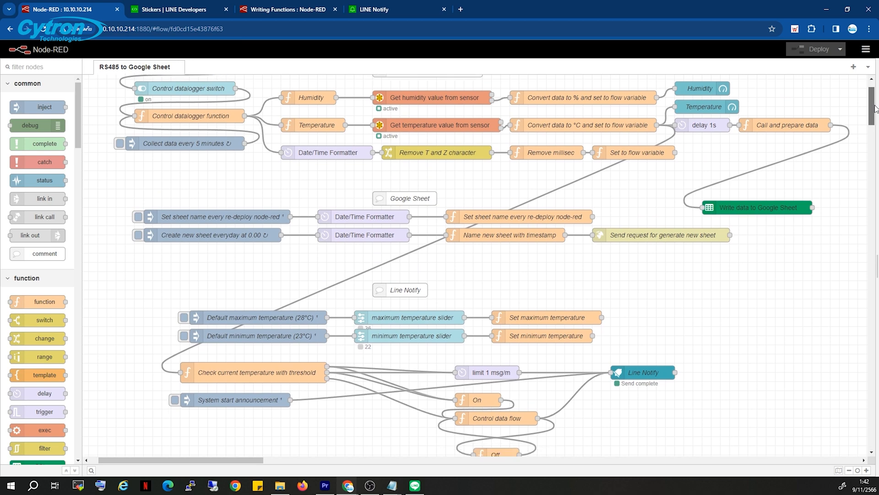
scroll("down", 3)
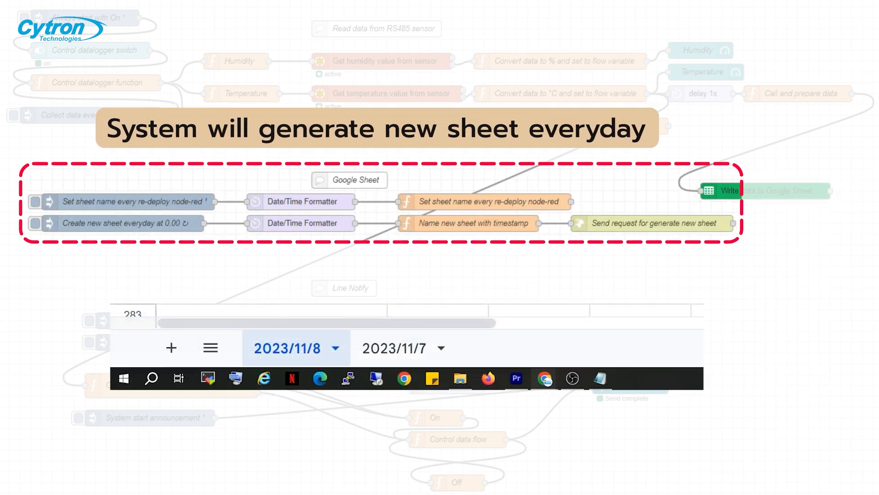
left_click(170, 348)
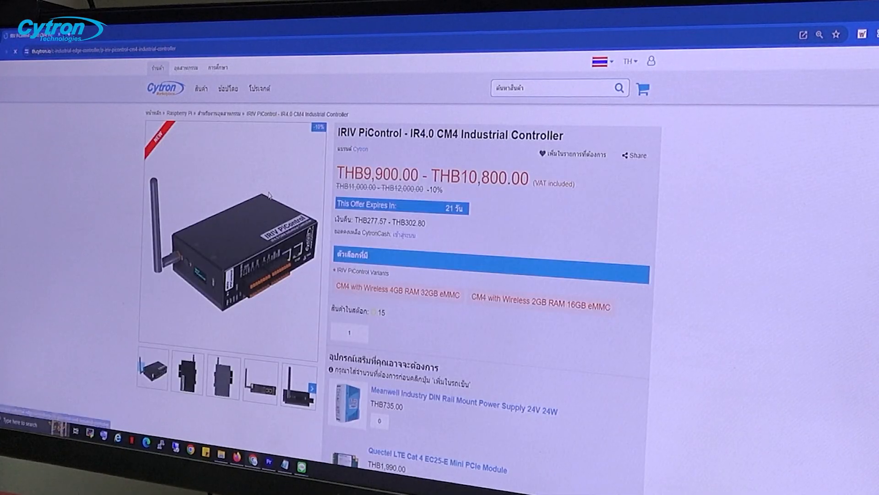
- Select the CM4 with Wireless 4GB RAM 32GB eMMC variant, priced THB10,800
left_click(398, 293)
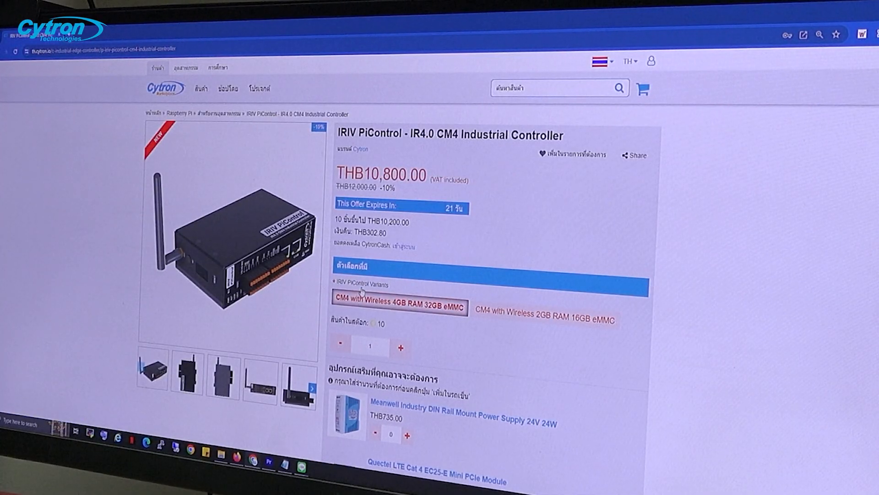